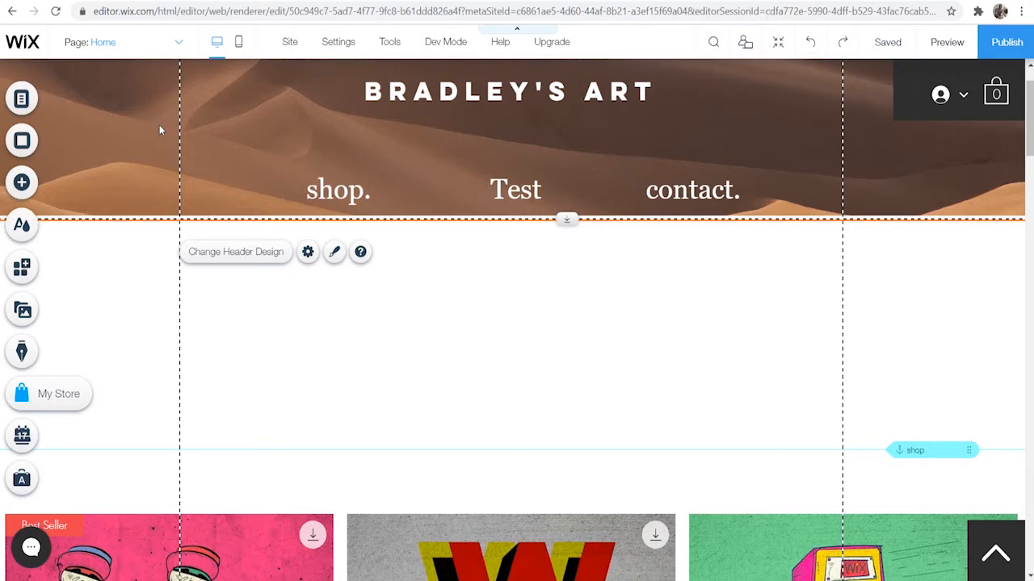
mouse_move(181, 209)
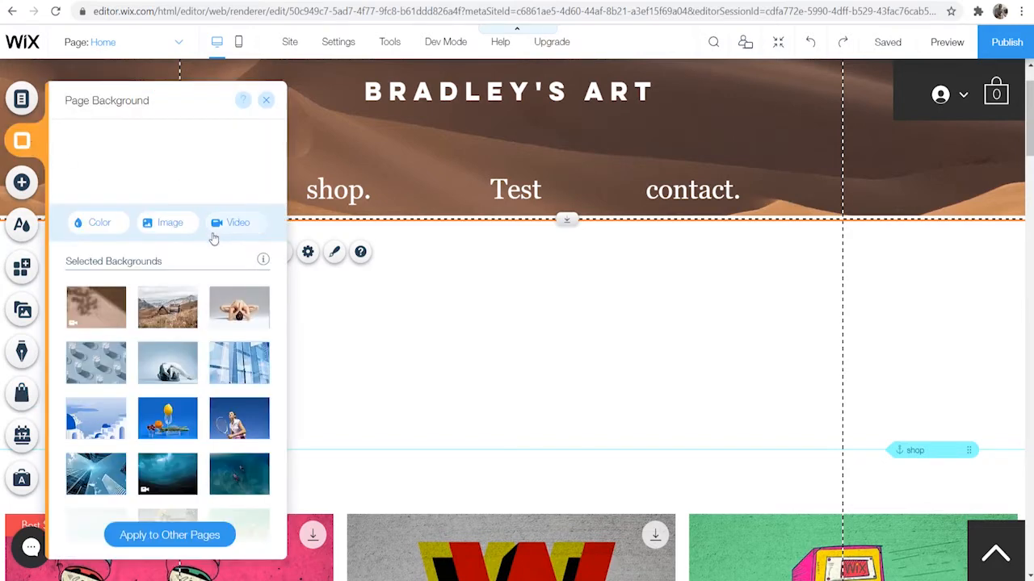
Step: Apply Counting Money (2).mp4 from Site Files as the Home page video background and preview the site
left_click(237, 223)
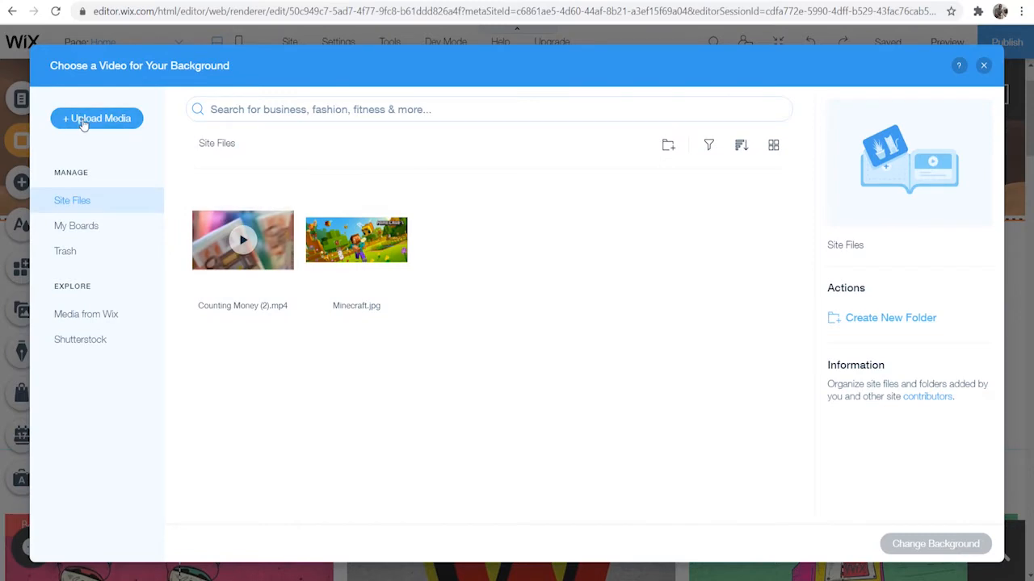
left_click(97, 118)
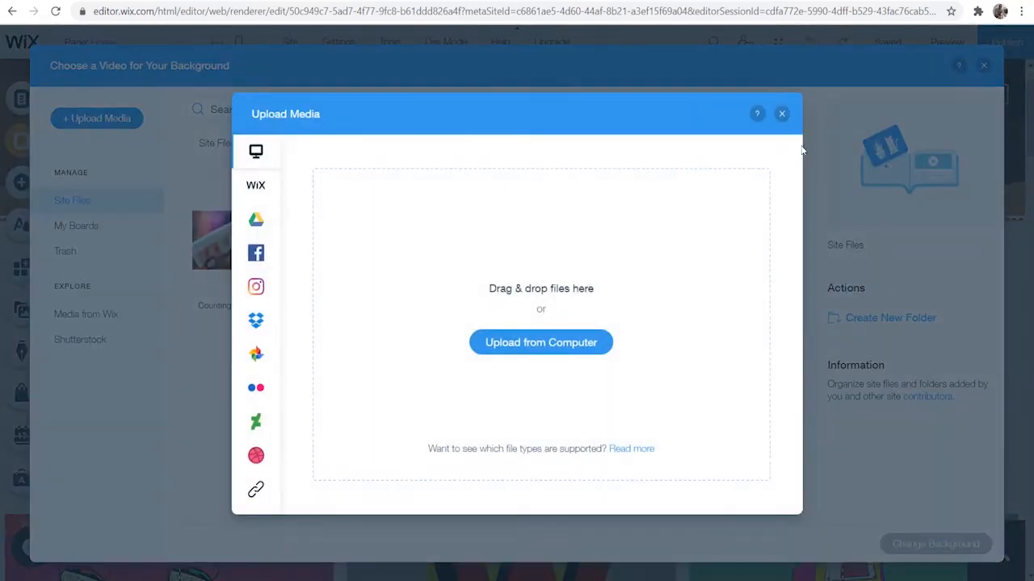
left_click(782, 113)
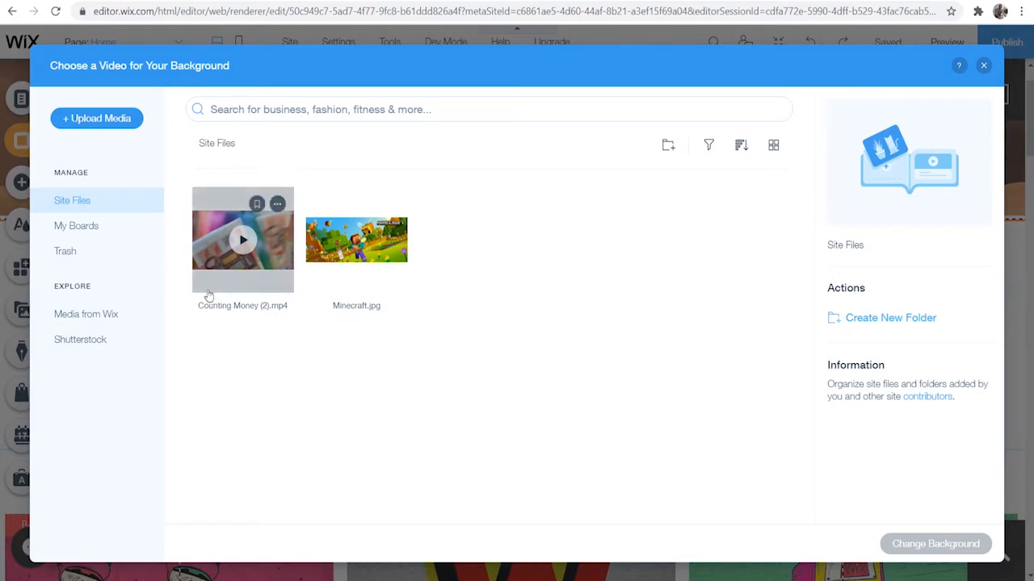
left_click(242, 239)
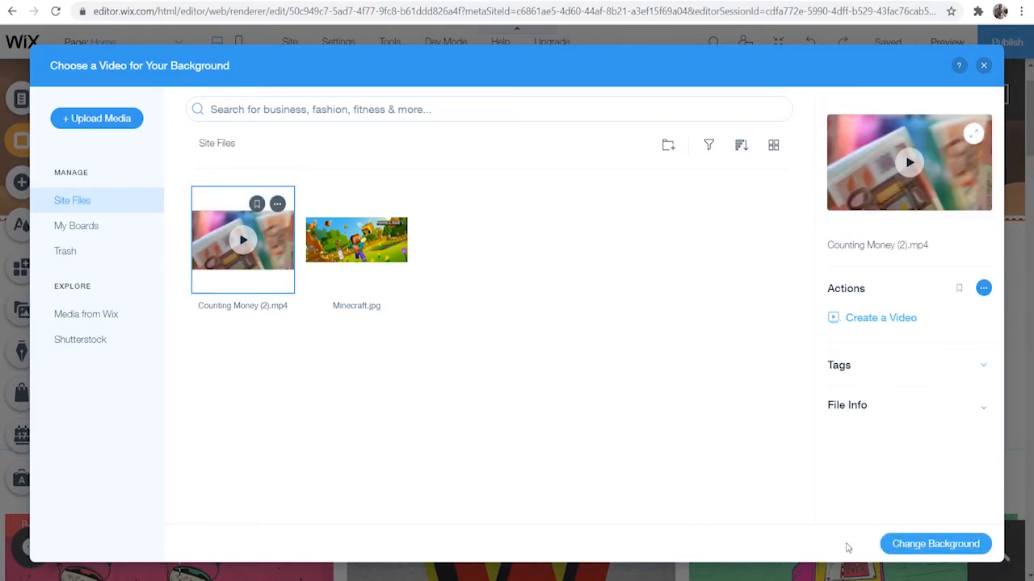
left_click(935, 543)
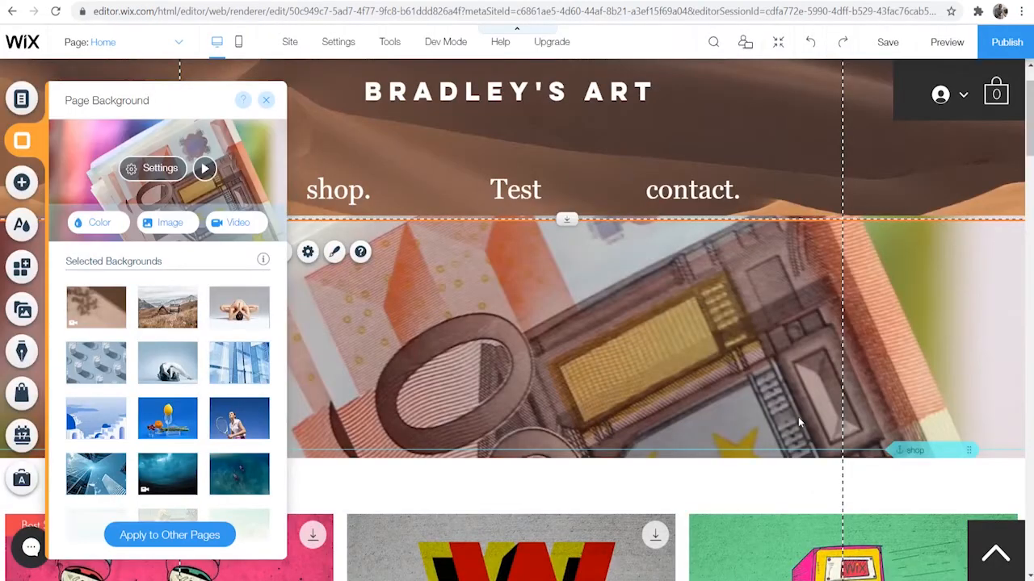
mouse_move(504, 374)
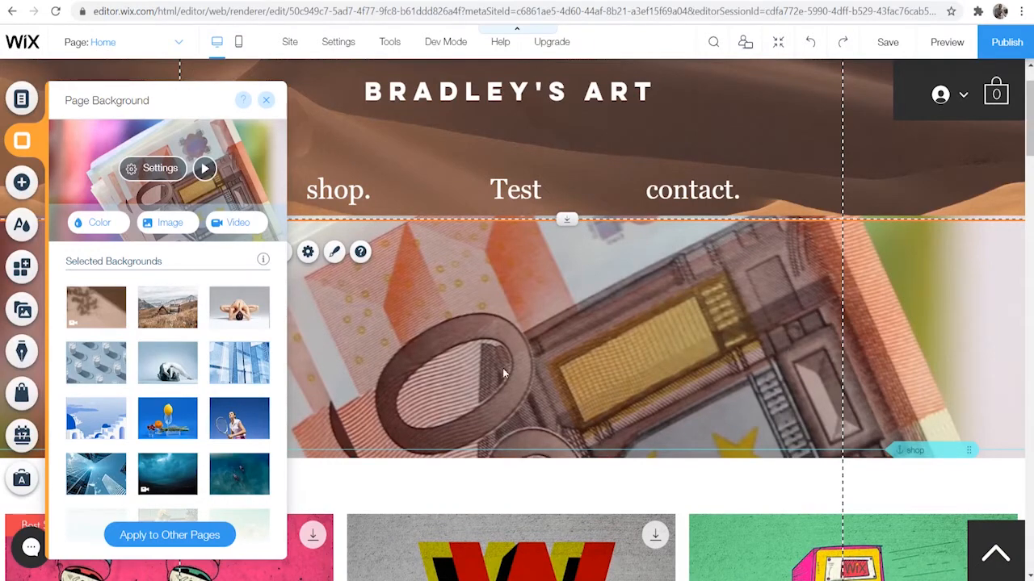
left_click(947, 42)
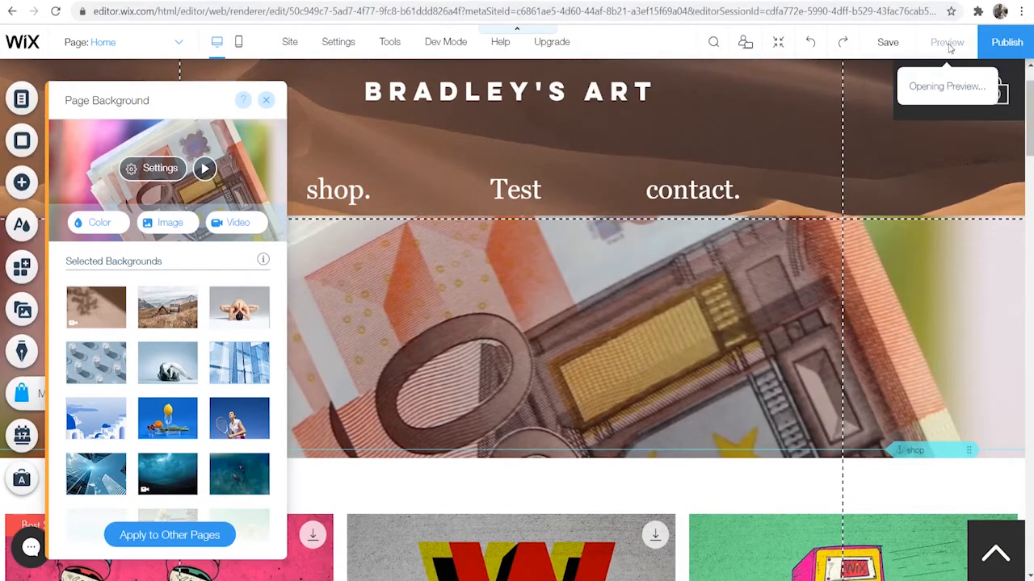
left_click(946, 42)
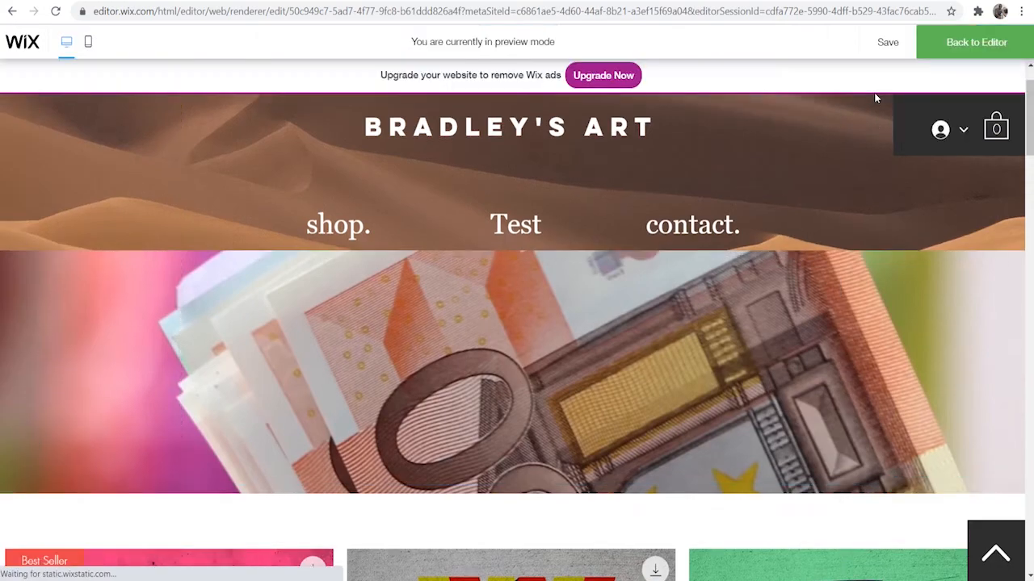
scroll("down", 3)
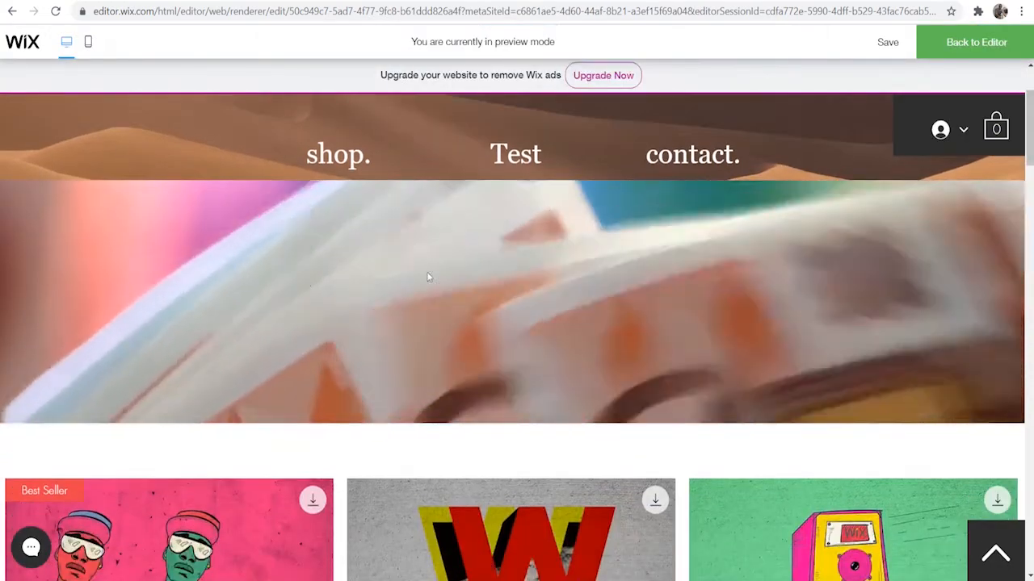
scroll("down", 3)
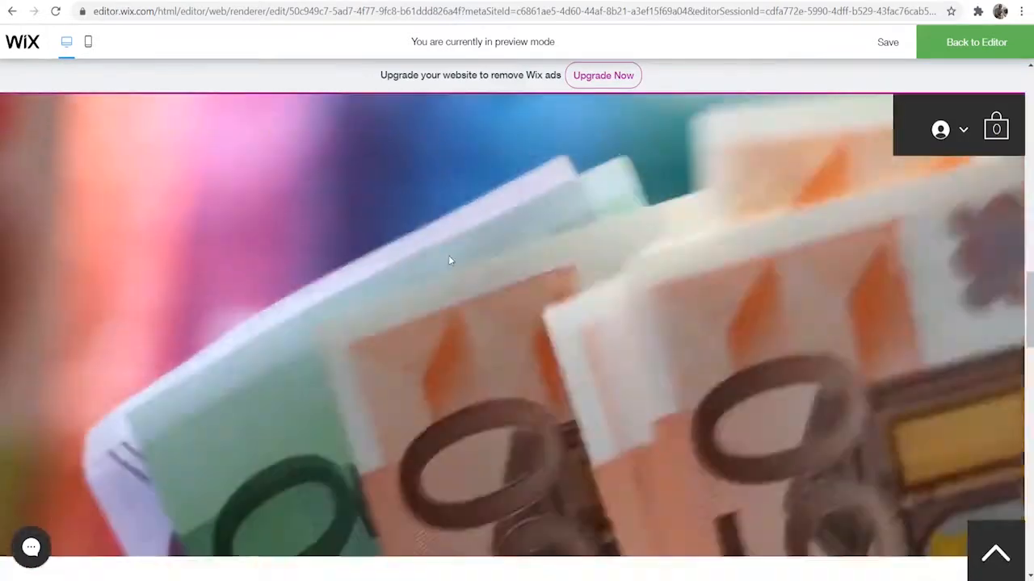
scroll("down", 3)
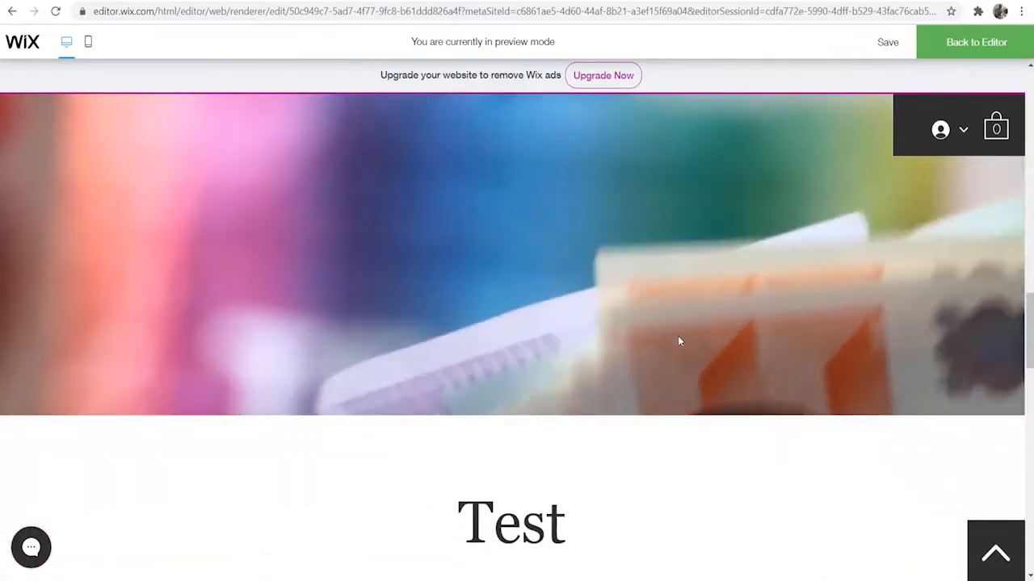
left_click(975, 42)
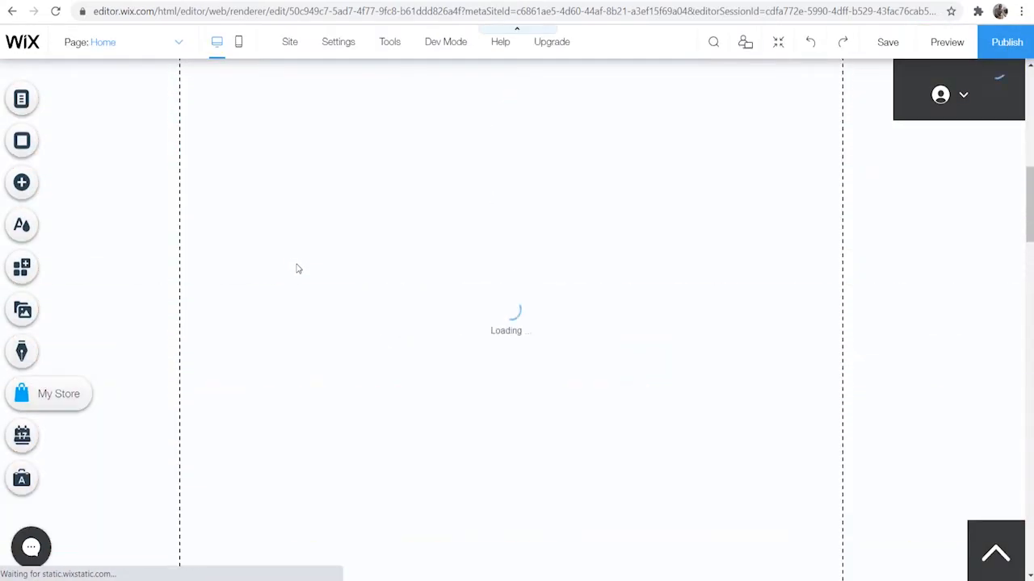
Step: Set the Home page background to solid white (#FFFFFF) instead of the video
left_click(23, 141)
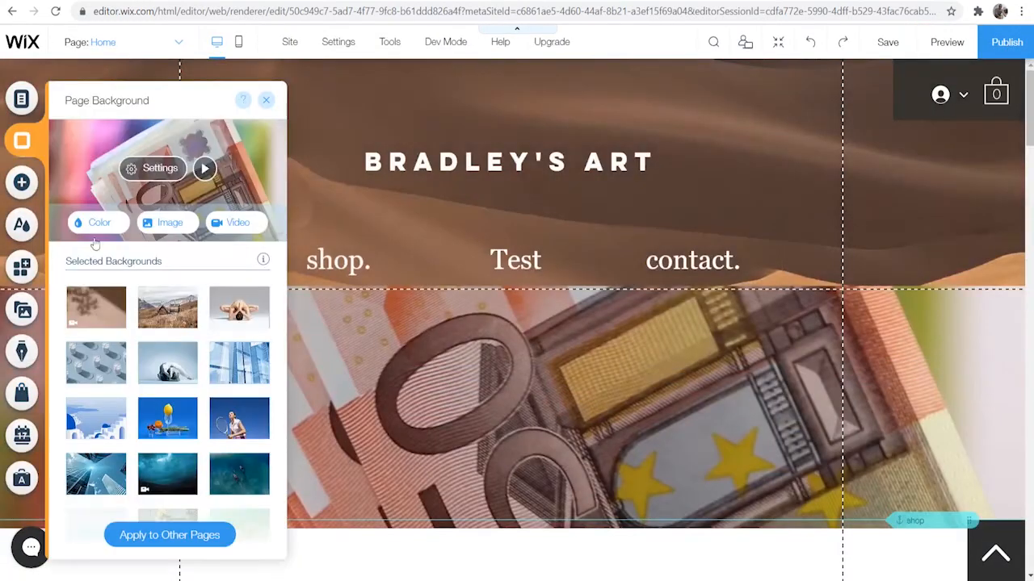
left_click(97, 223)
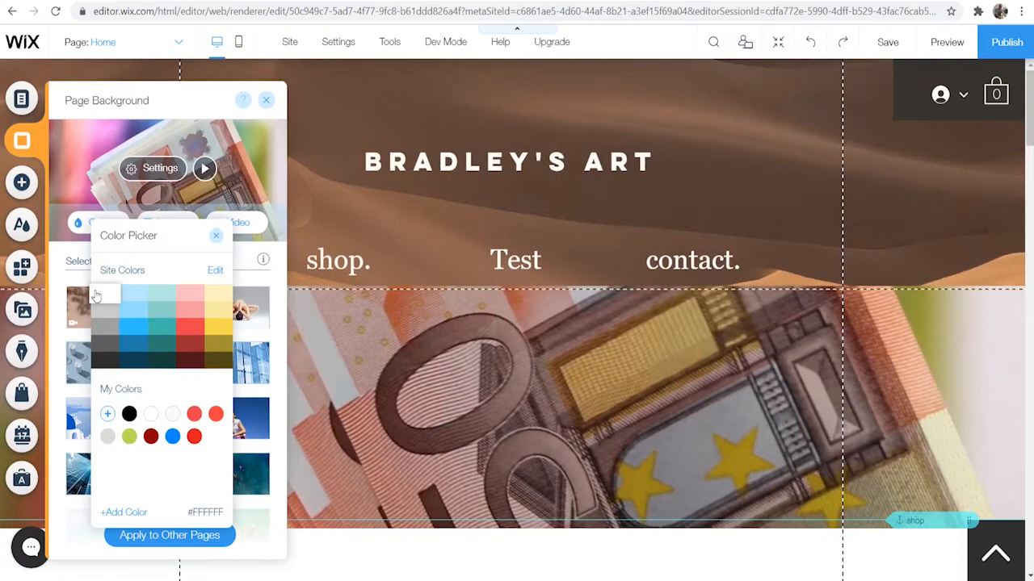
left_click(217, 236)
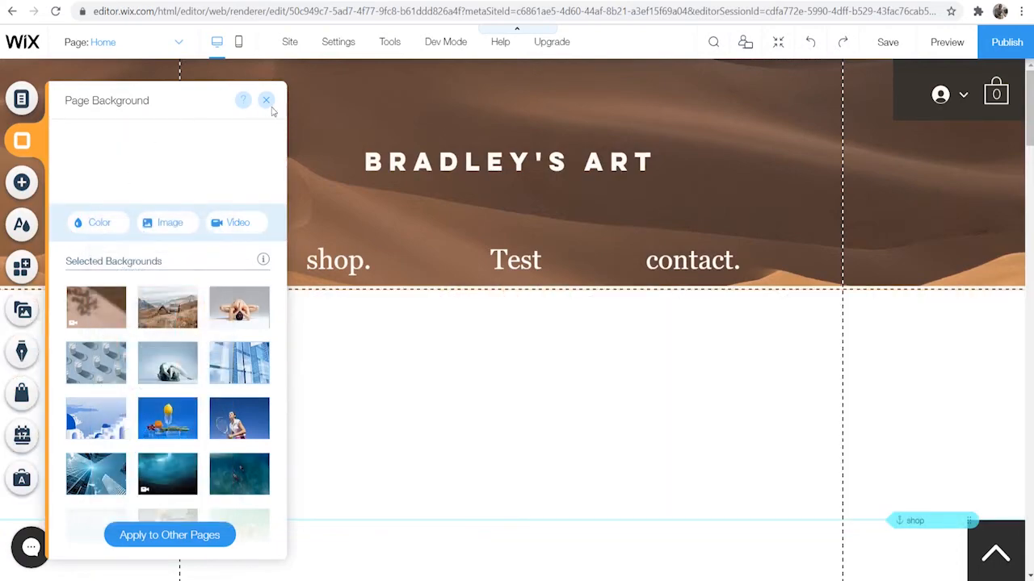
left_click(265, 100)
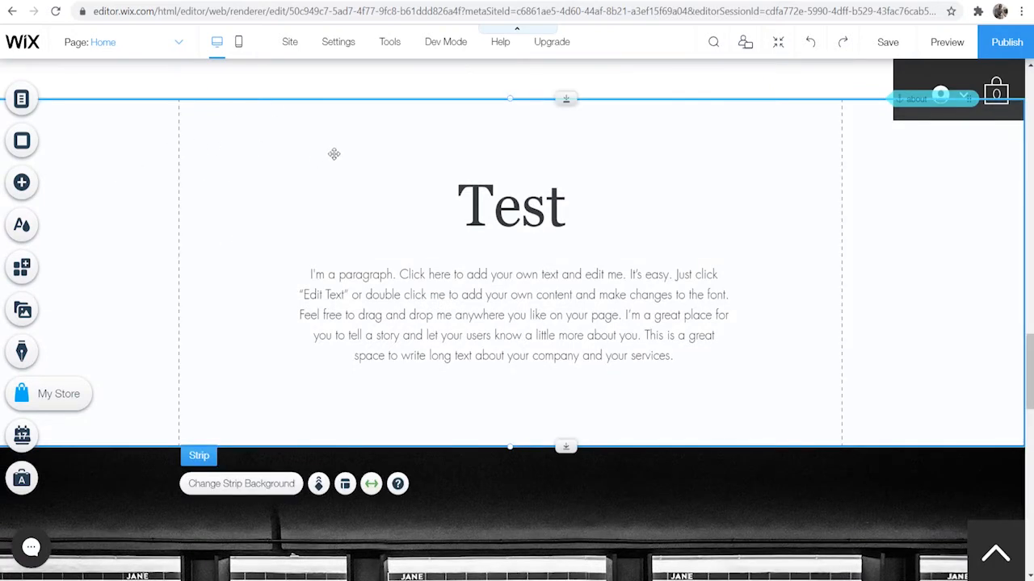
mouse_move(241, 485)
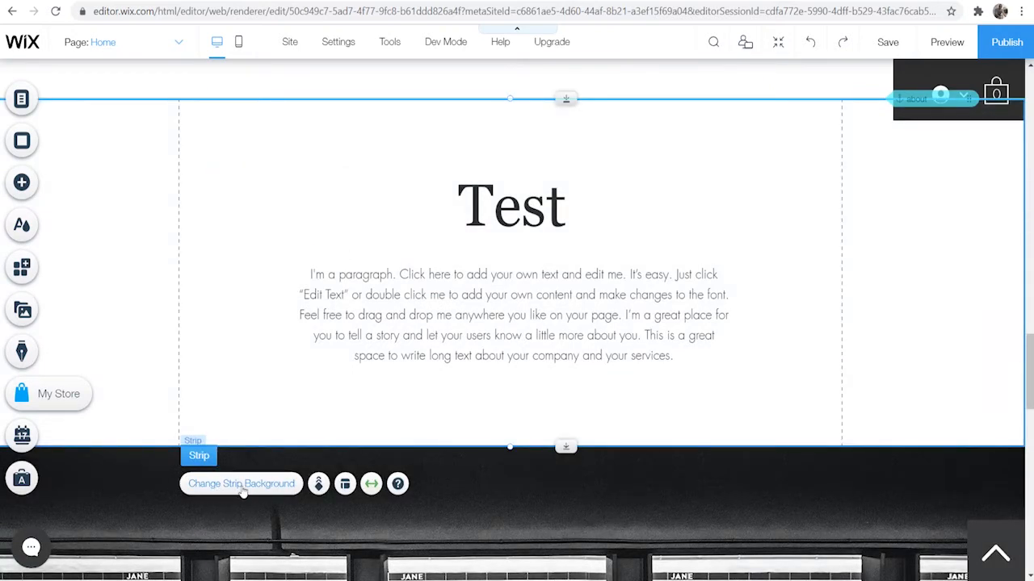
Step: Set Counting Money (2).mp4 from Site Files as the Test strip's video background
left_click(241, 484)
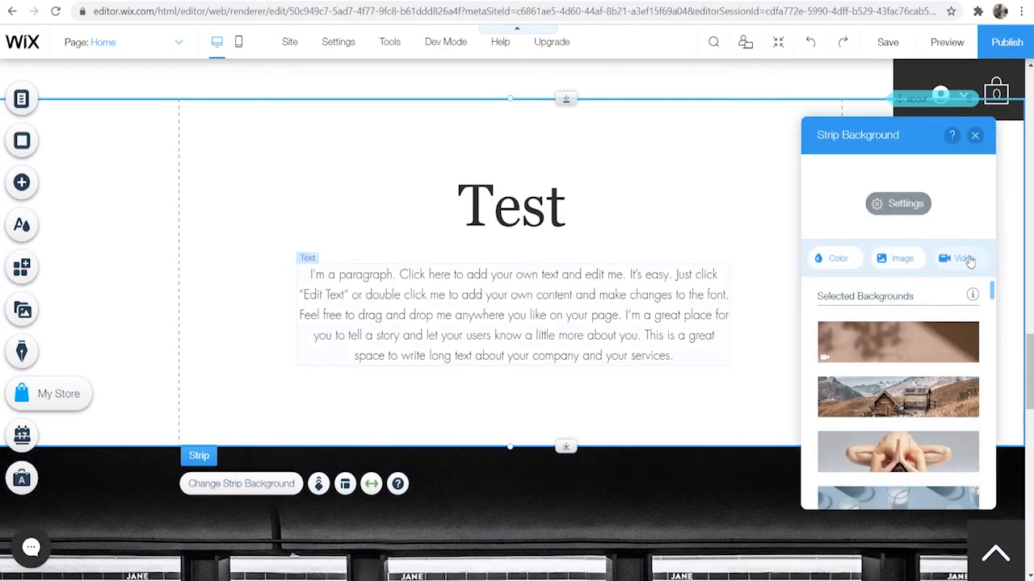
left_click(956, 258)
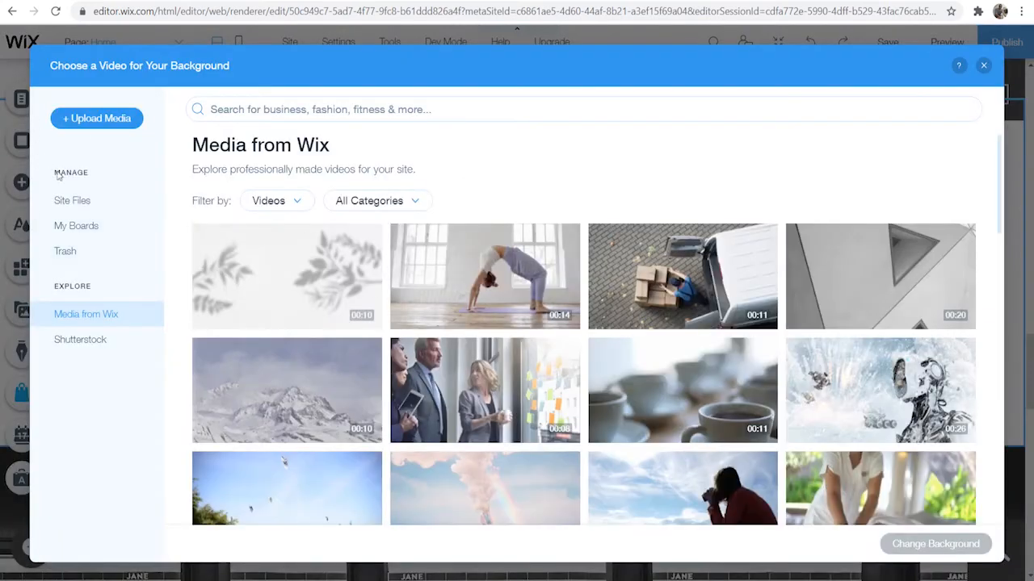
left_click(71, 200)
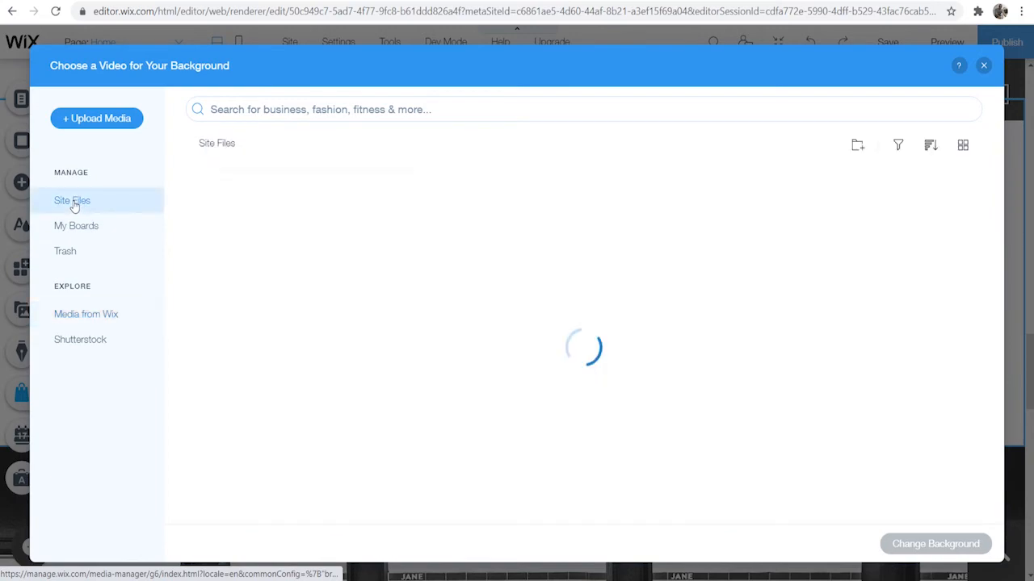
left_click(242, 239)
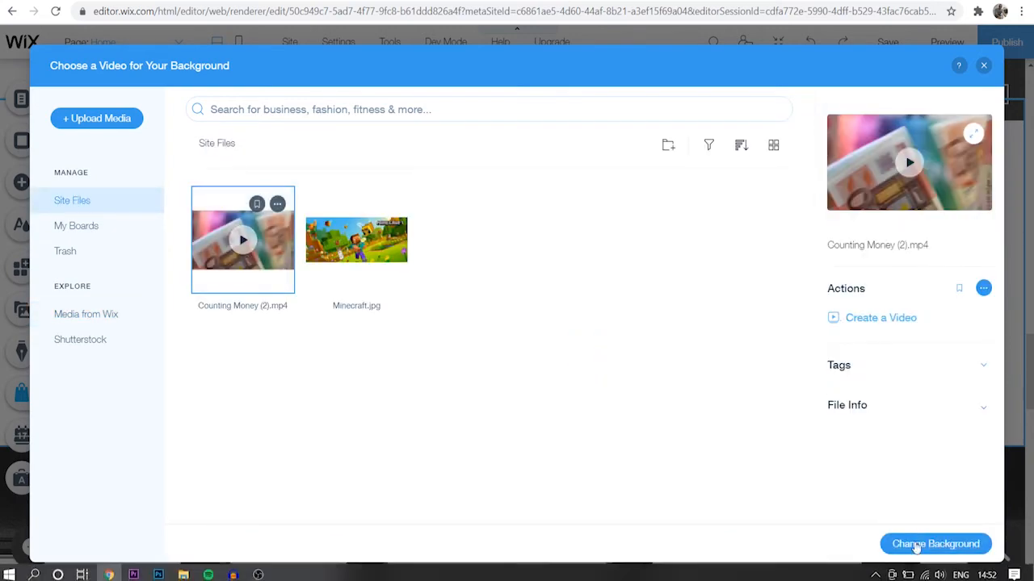
left_click(933, 543)
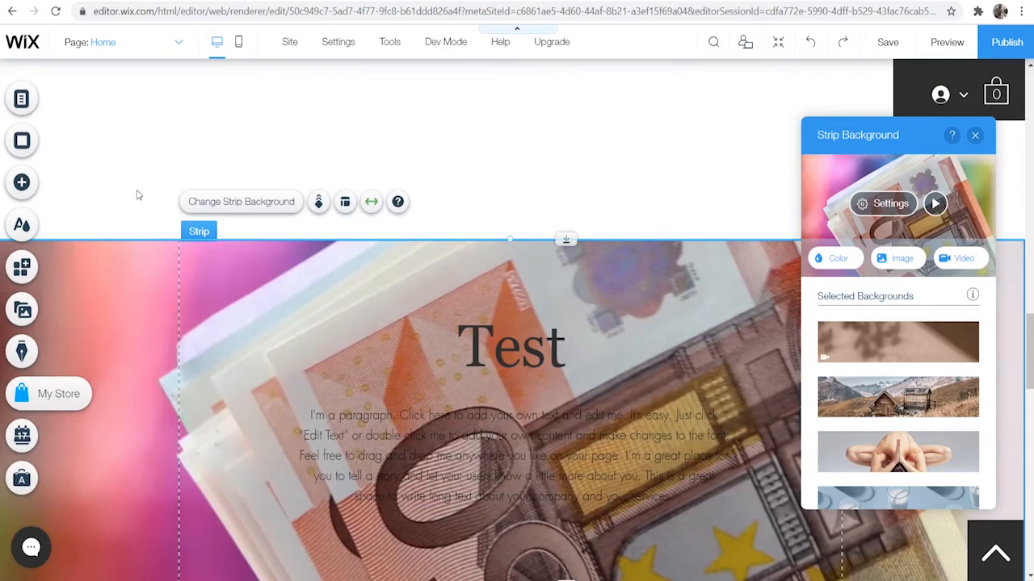
mouse_move(23, 181)
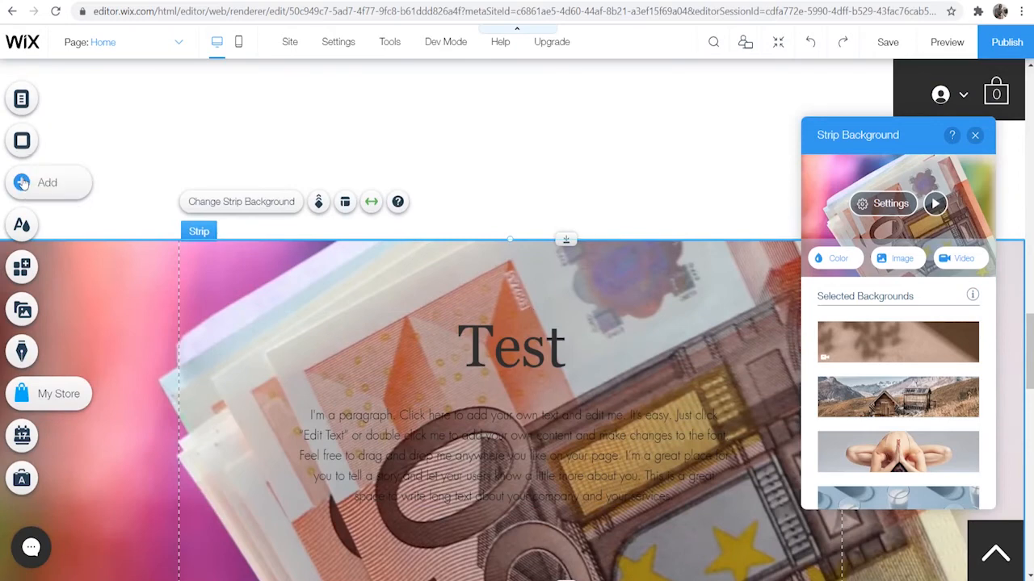
left_click(46, 181)
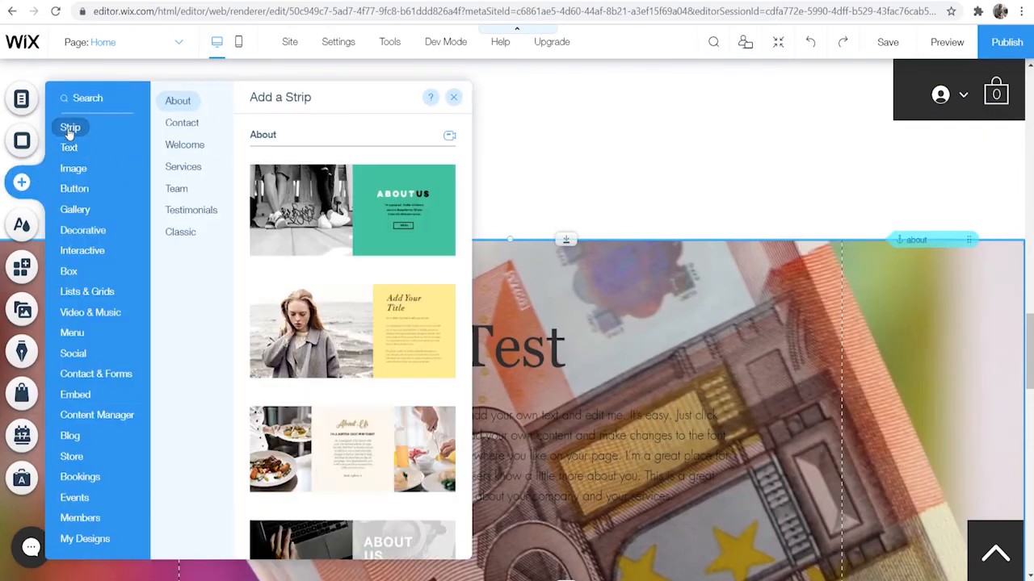
scroll("down", 3)
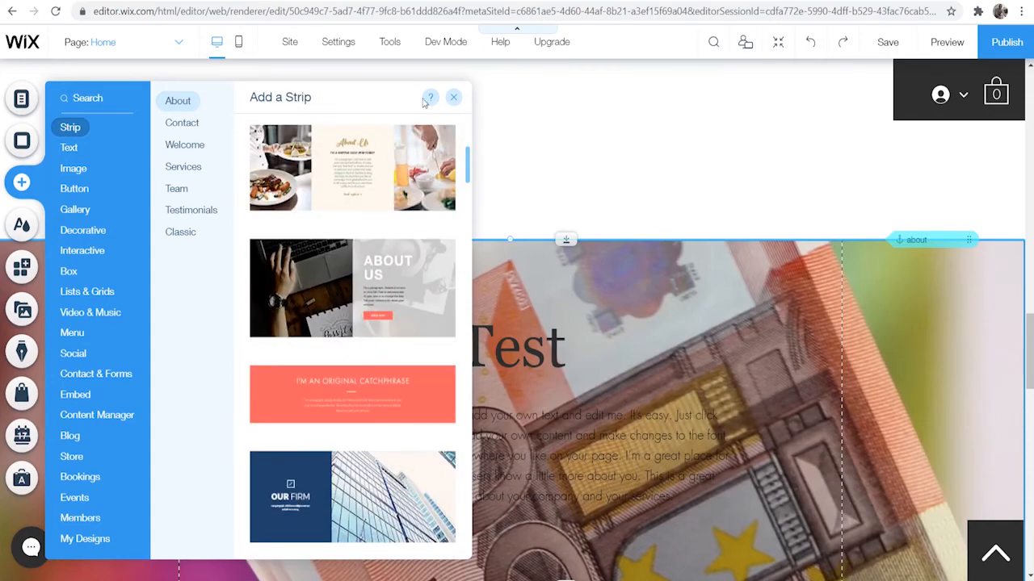
left_click(946, 42)
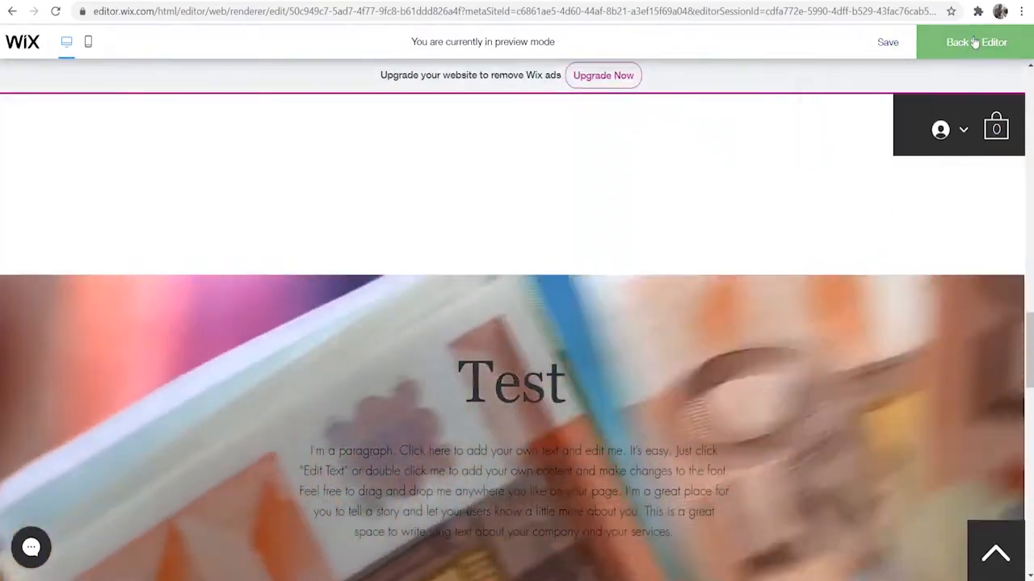
left_click(976, 42)
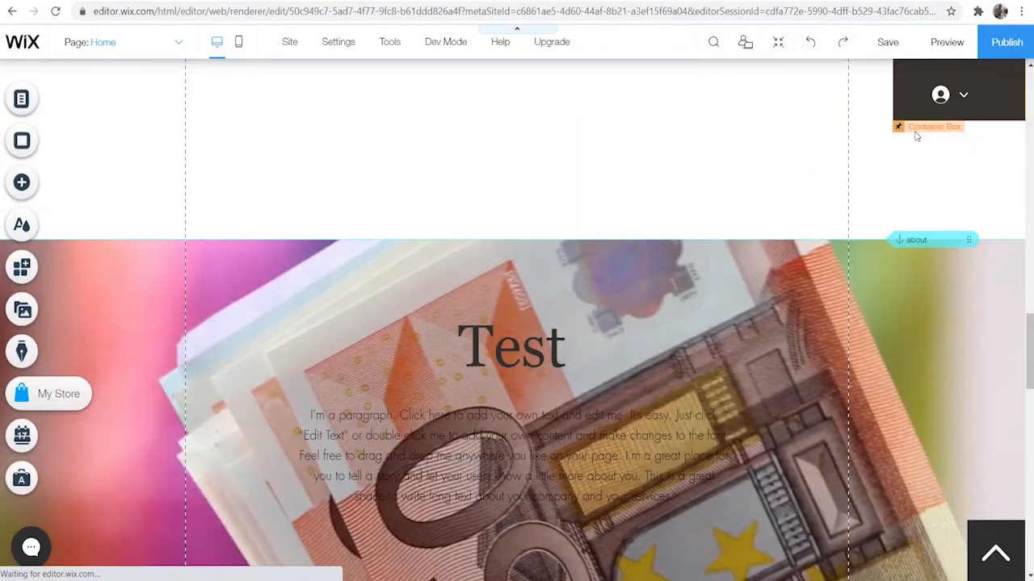